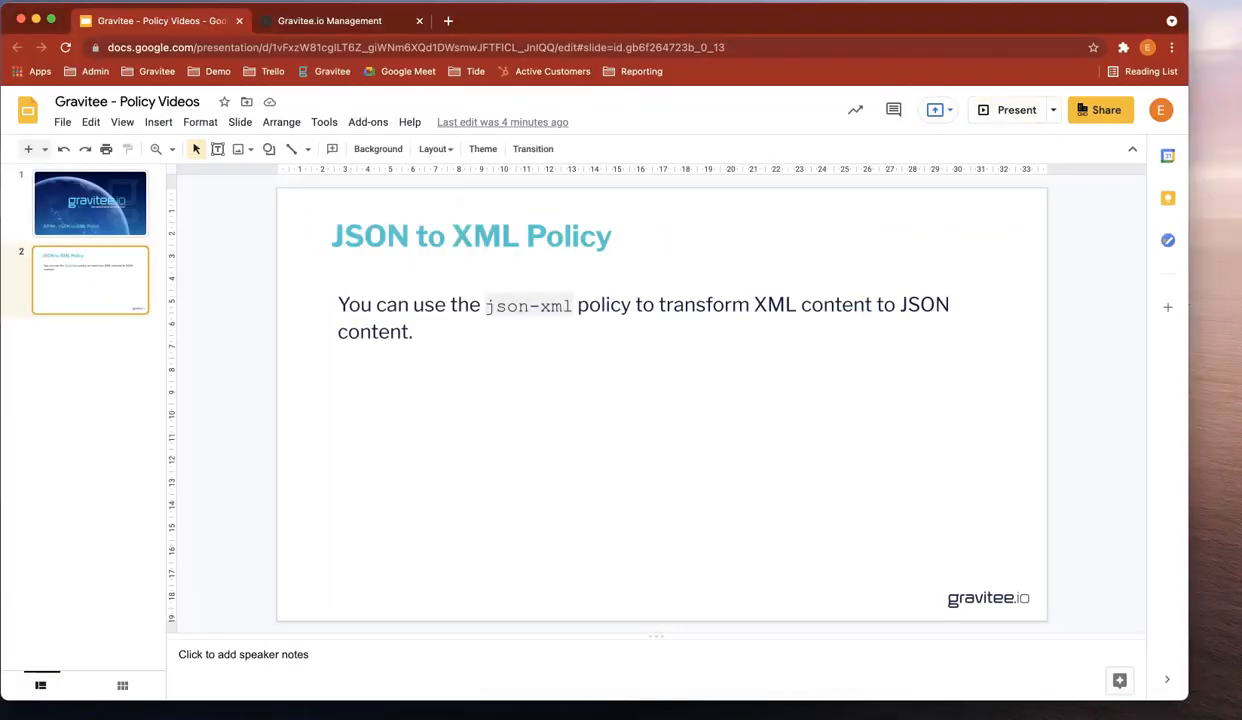
Step: Switch from the slides to the Gravitee tab showing the ACMETRAVEL_API flow design
click(340, 20)
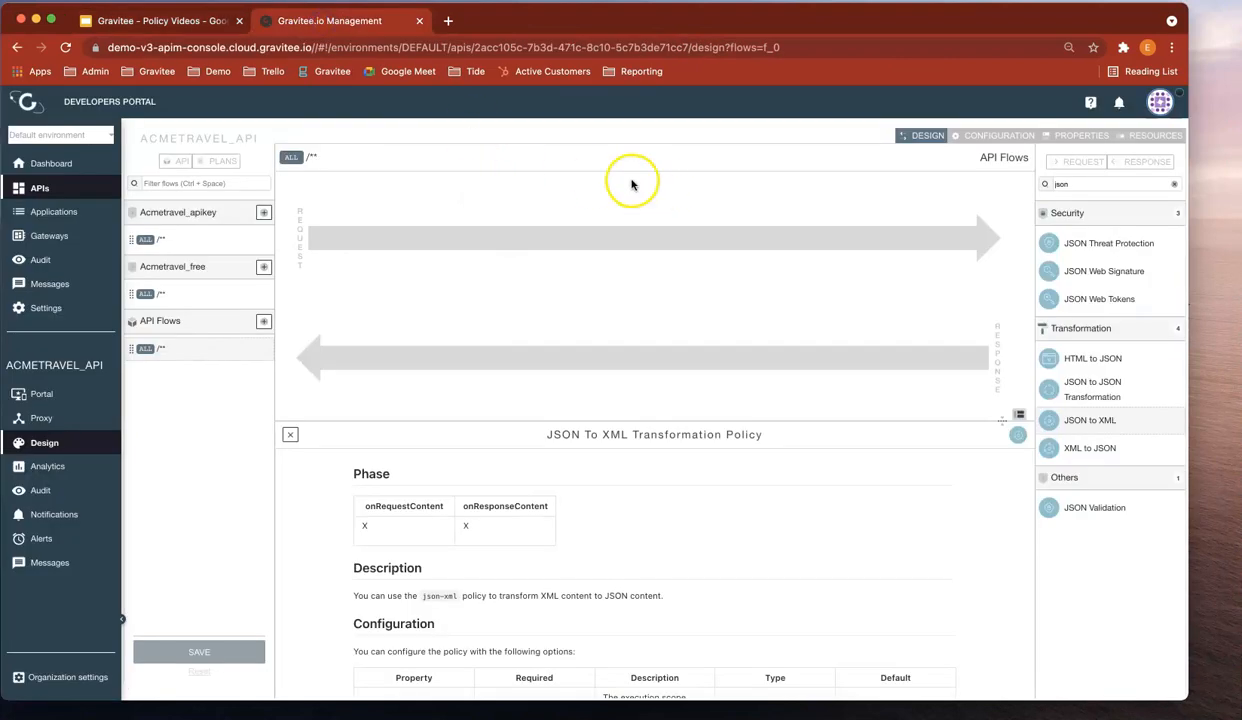
mouse_move(684, 218)
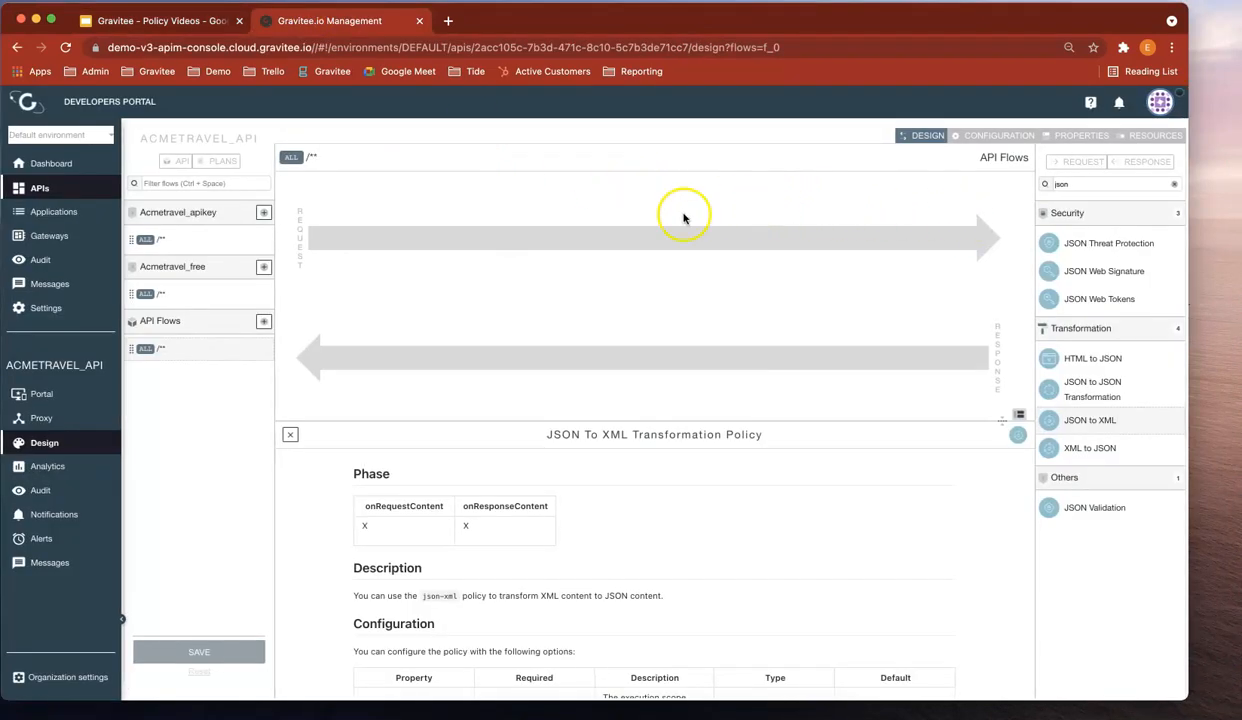
mouse_move(432, 540)
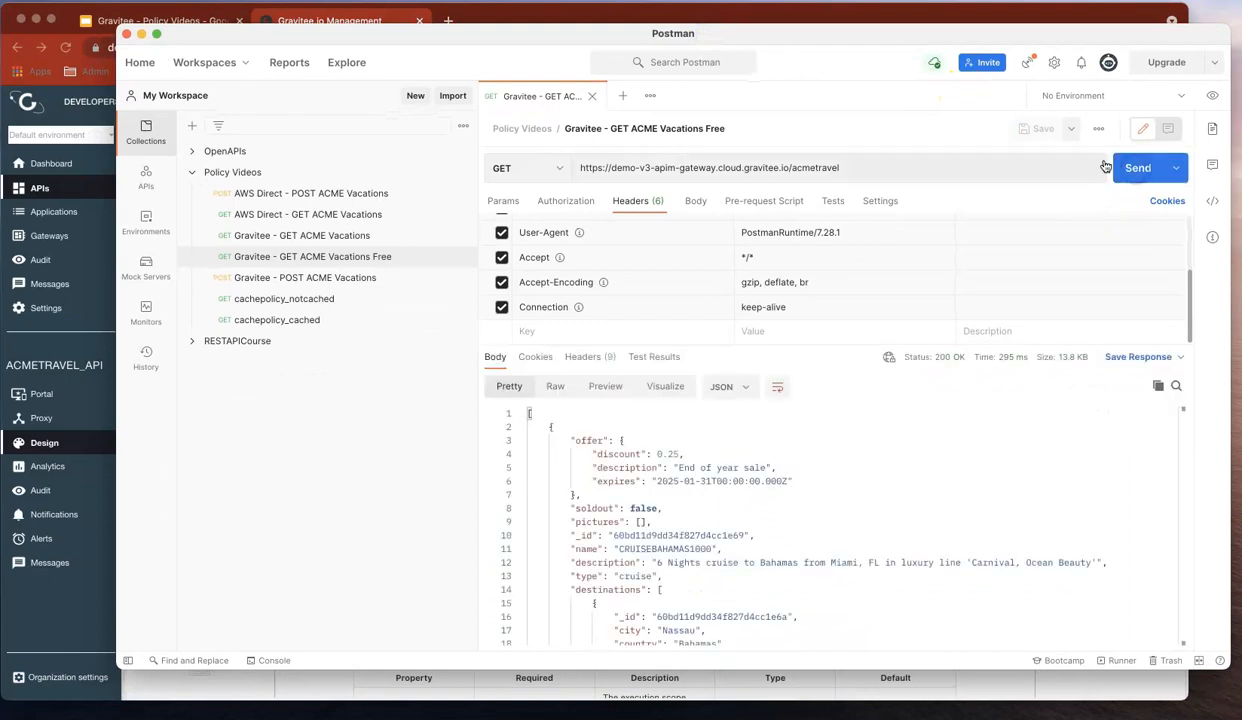
Step: Review the 200 OK JSON vacation response in Postman and return to Gravitee
scroll(down, 3)
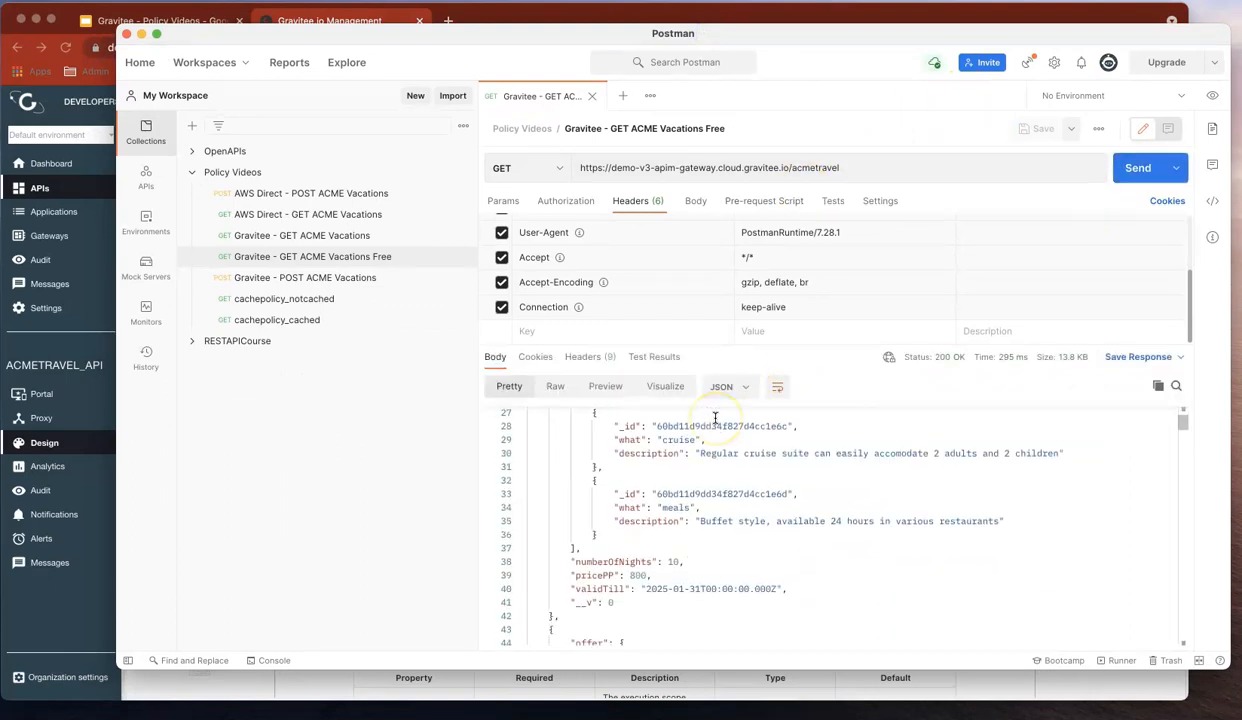
scroll(down, 3)
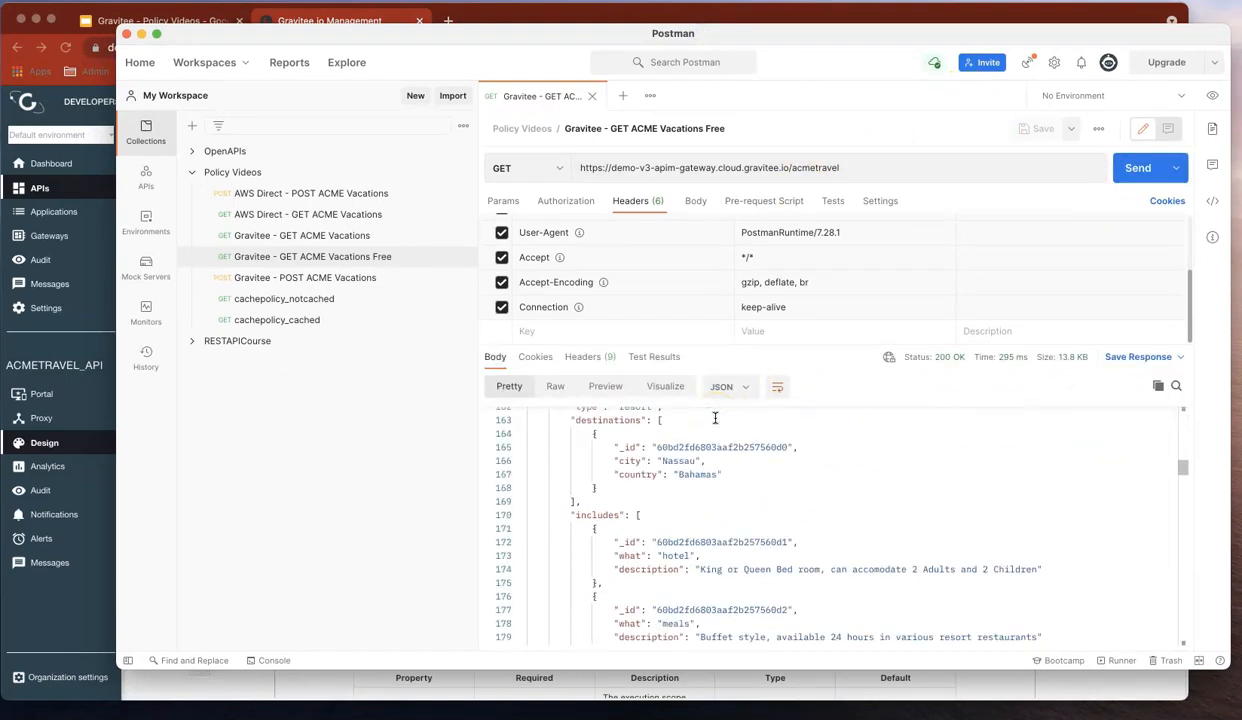
scroll(down, 3)
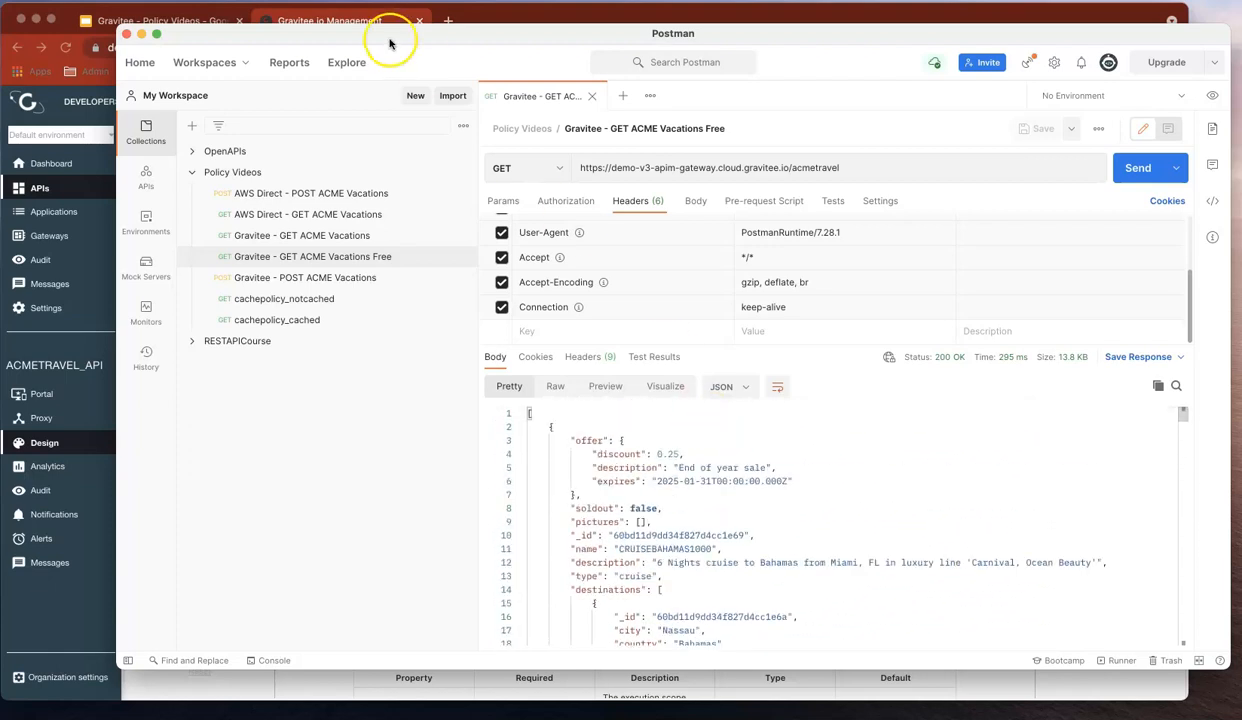
click(330, 20)
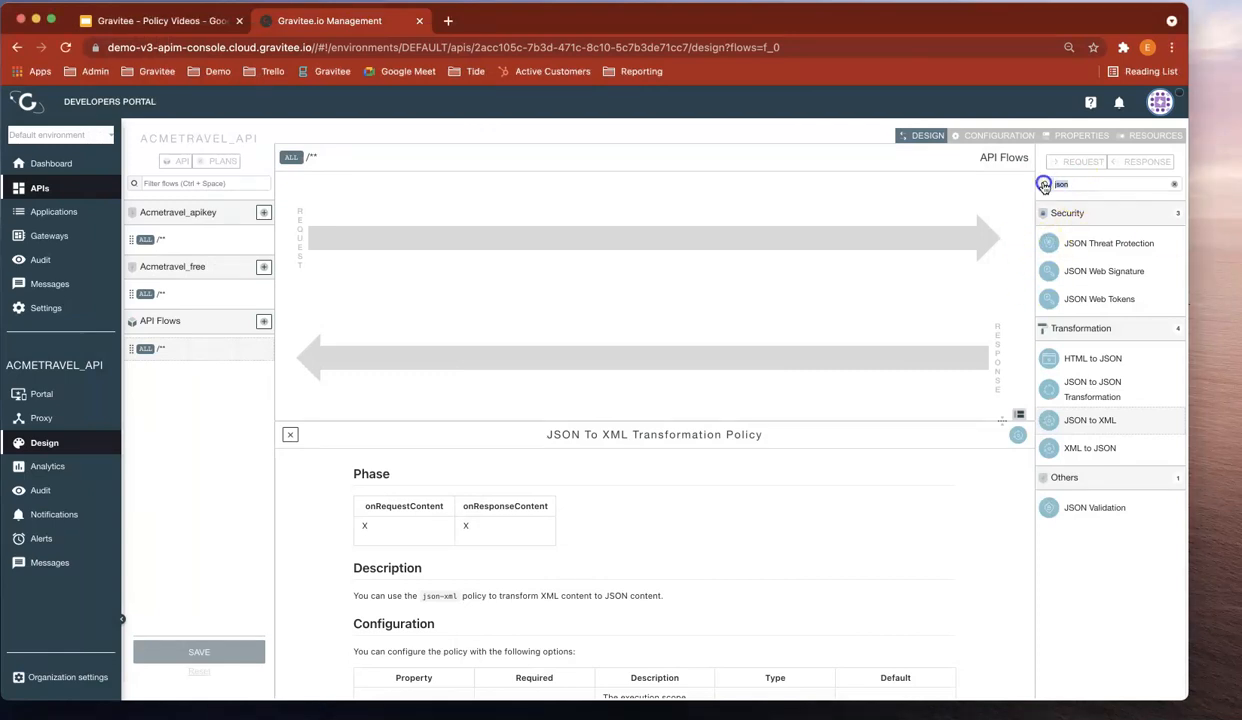
Step: Find the Assign content policy by searching 'assign' for the response flow
text(assign)
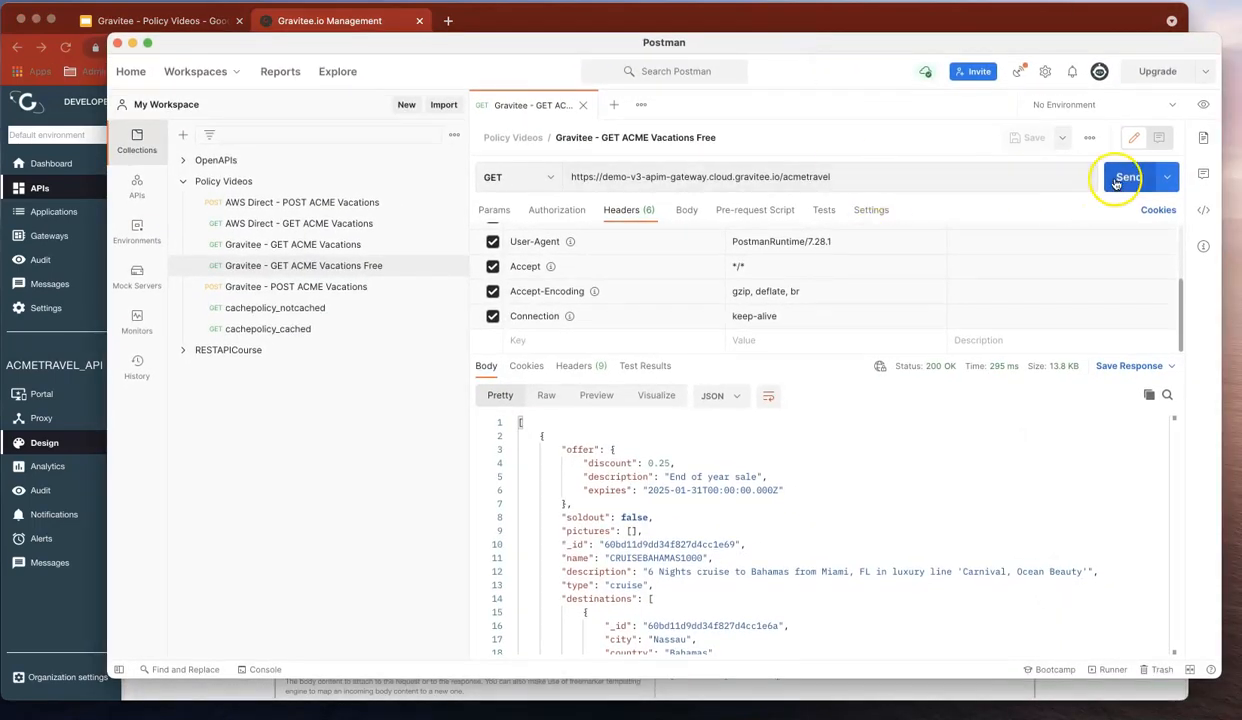
Step: Resend GET ACME Vacations Free and review the fixed JSON menu body returned
click(1128, 176)
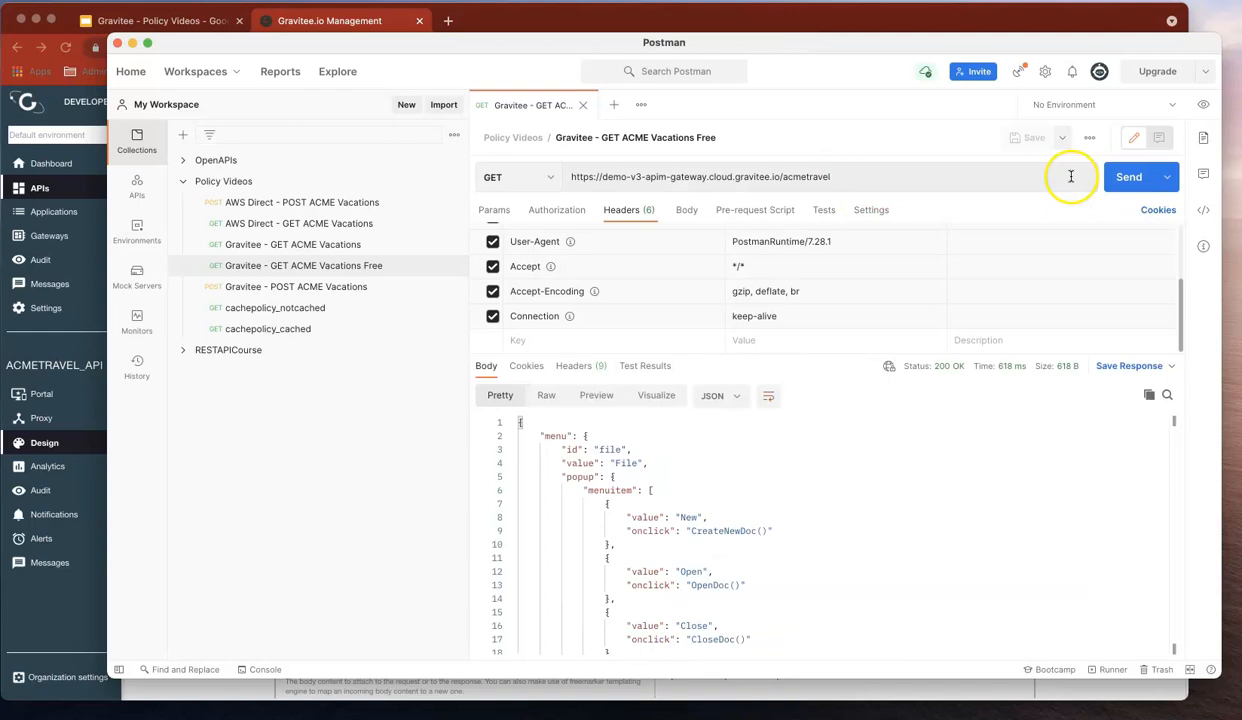
scroll(down, 3)
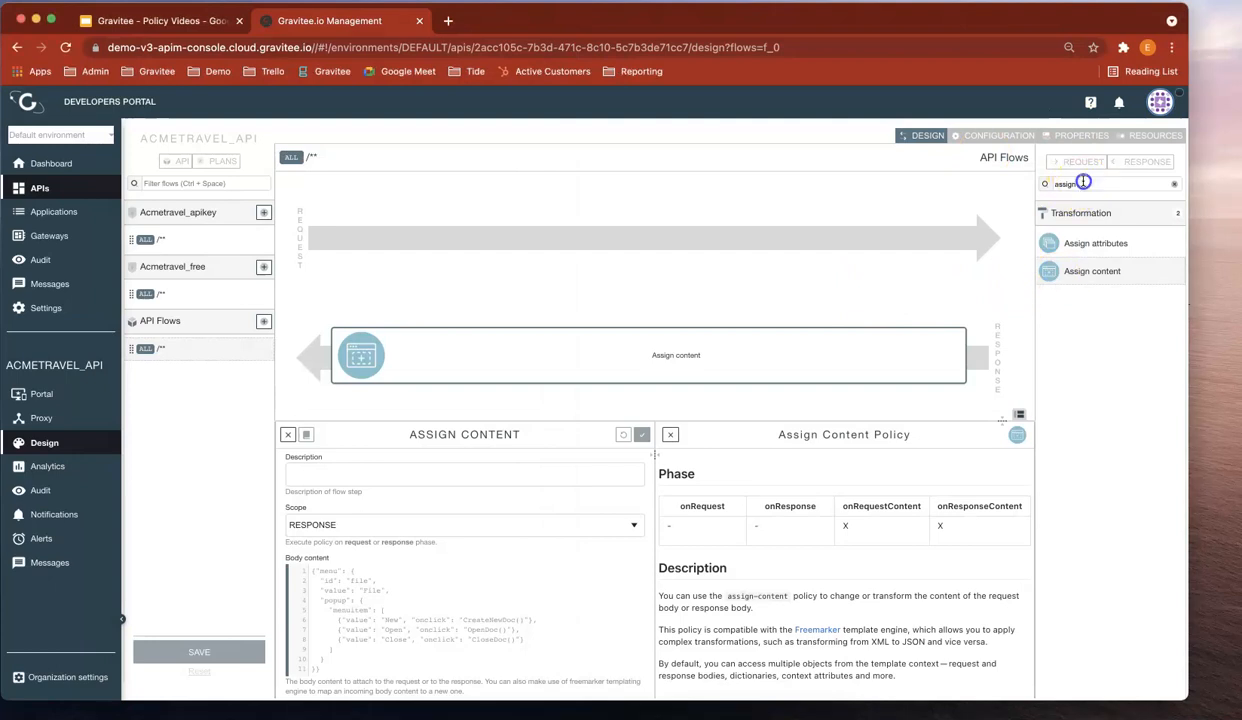
Step: Add JSON to XML (root element 'root') after Assign content, save and confirm deployment
text(json)
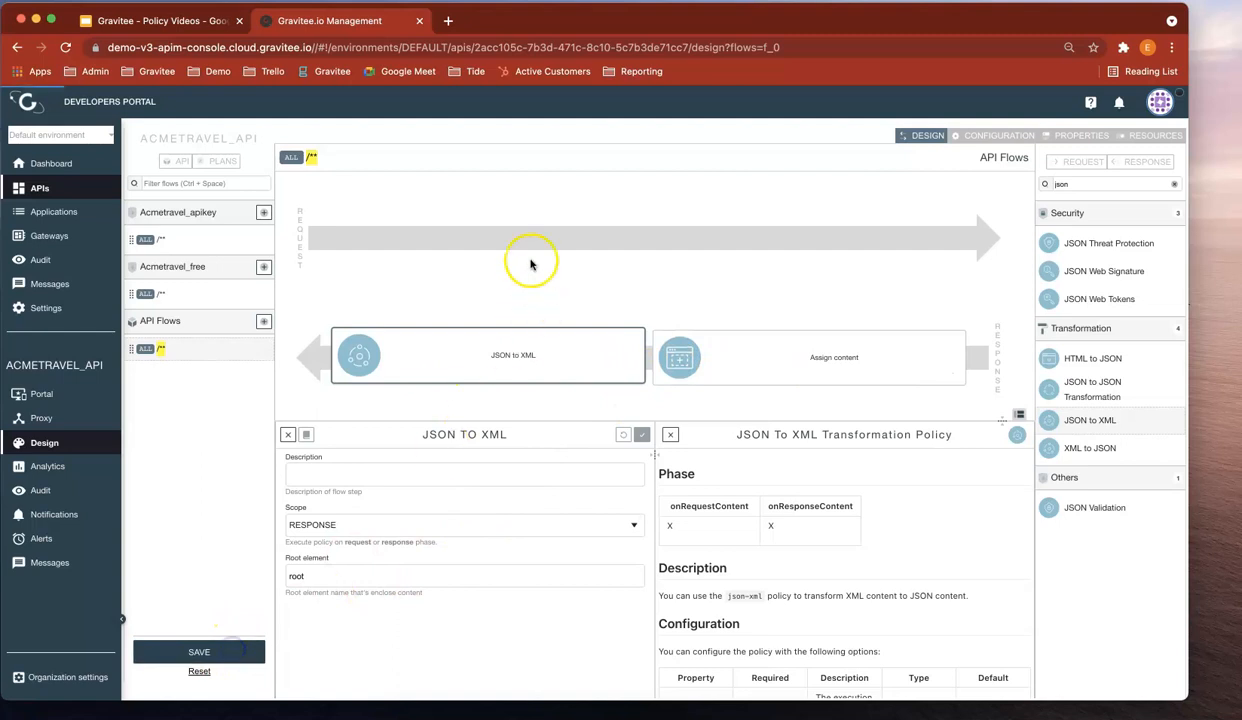
click(200, 652)
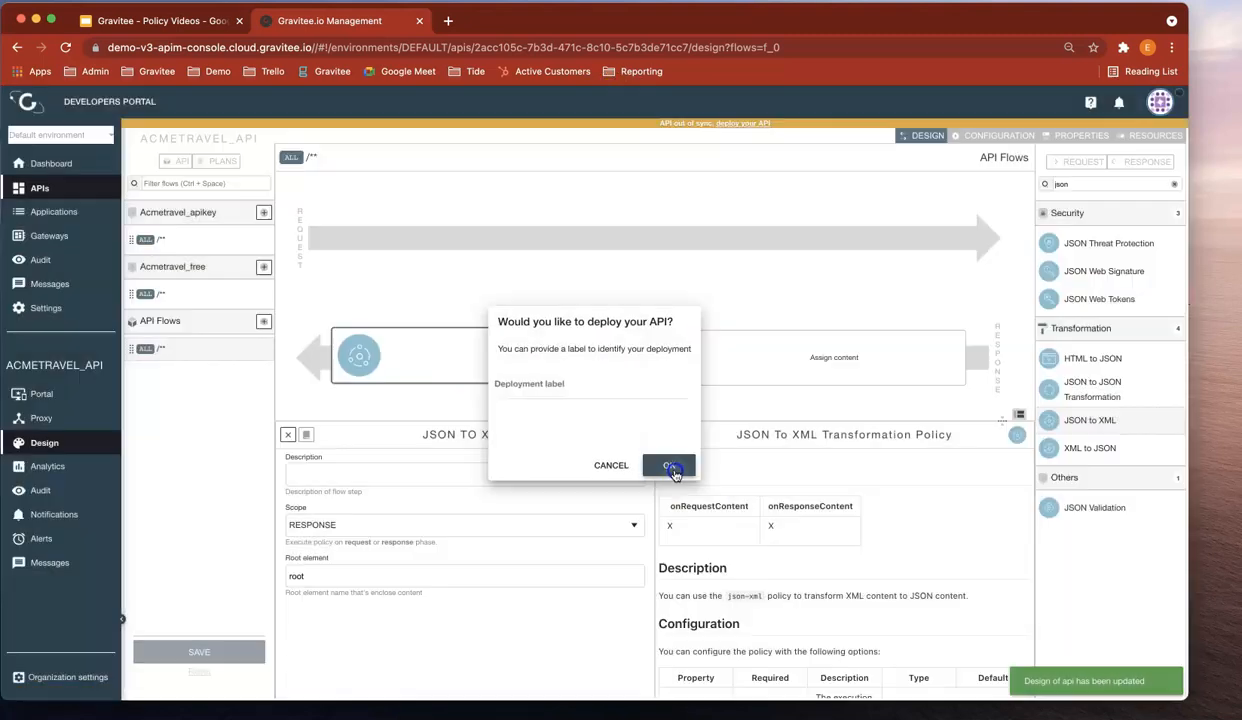
click(668, 464)
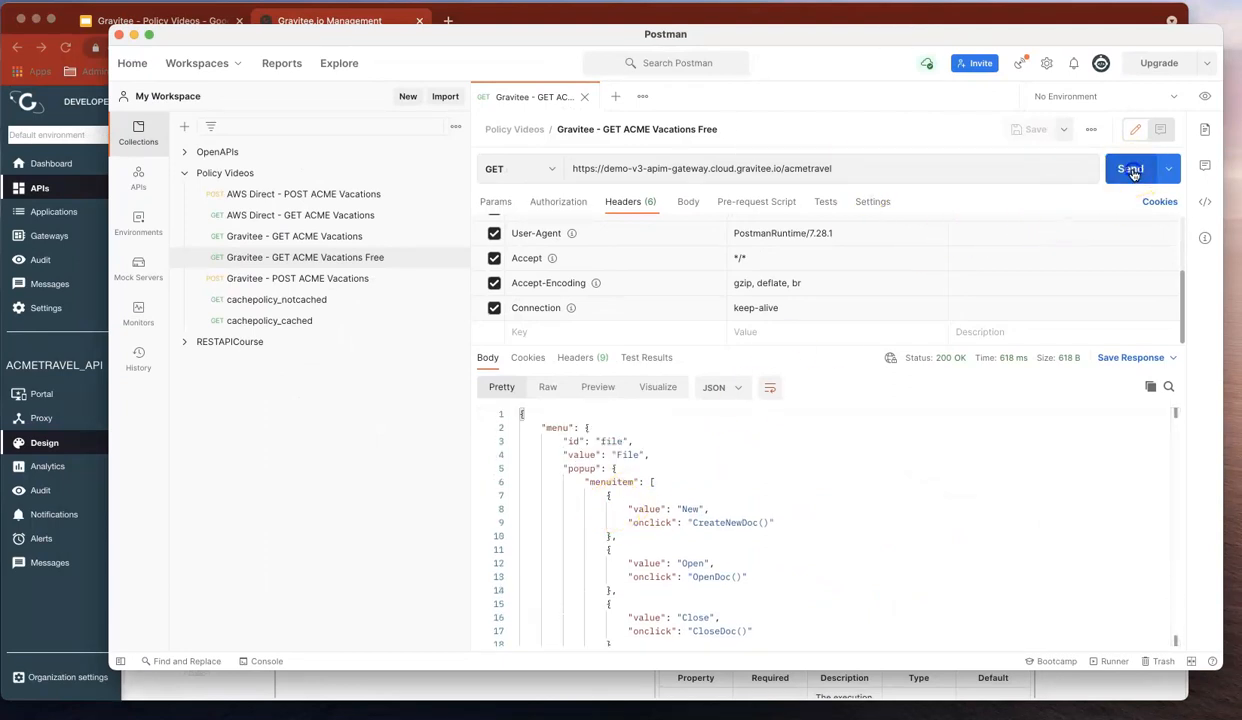
Step: Resend the request, review the menu returned as XML under root, and return to Gravitee
click(1130, 168)
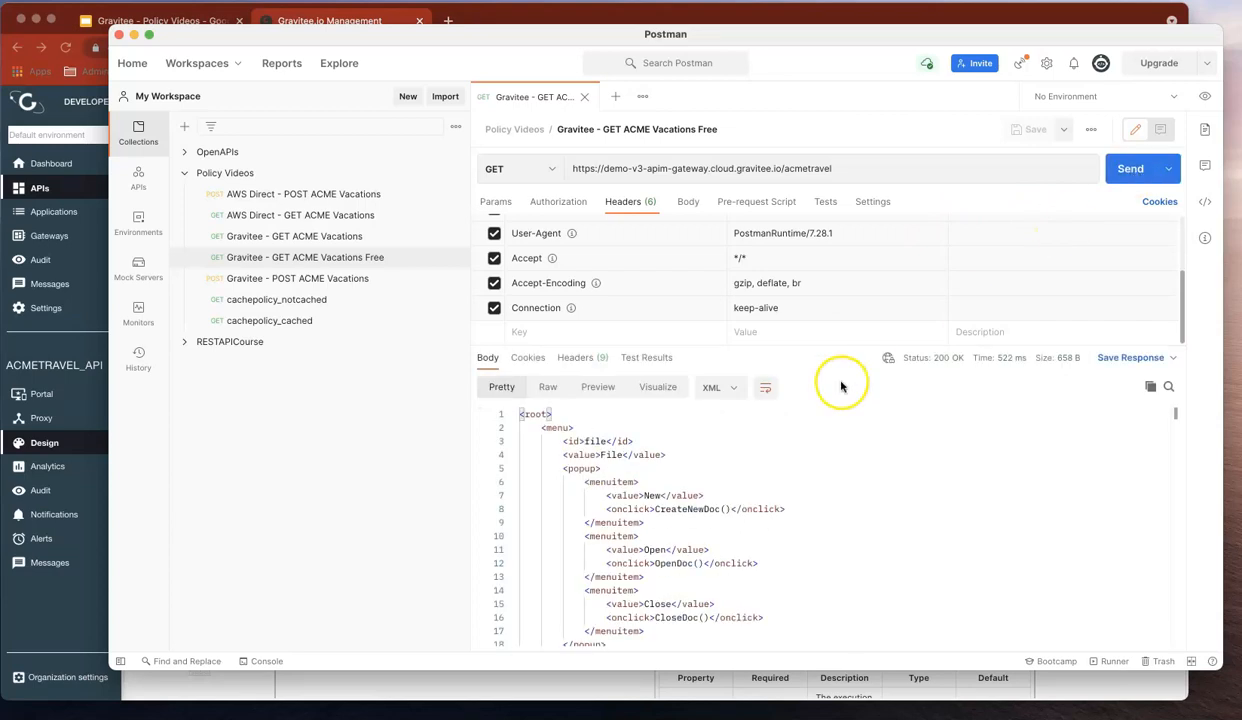
scroll(down, 3)
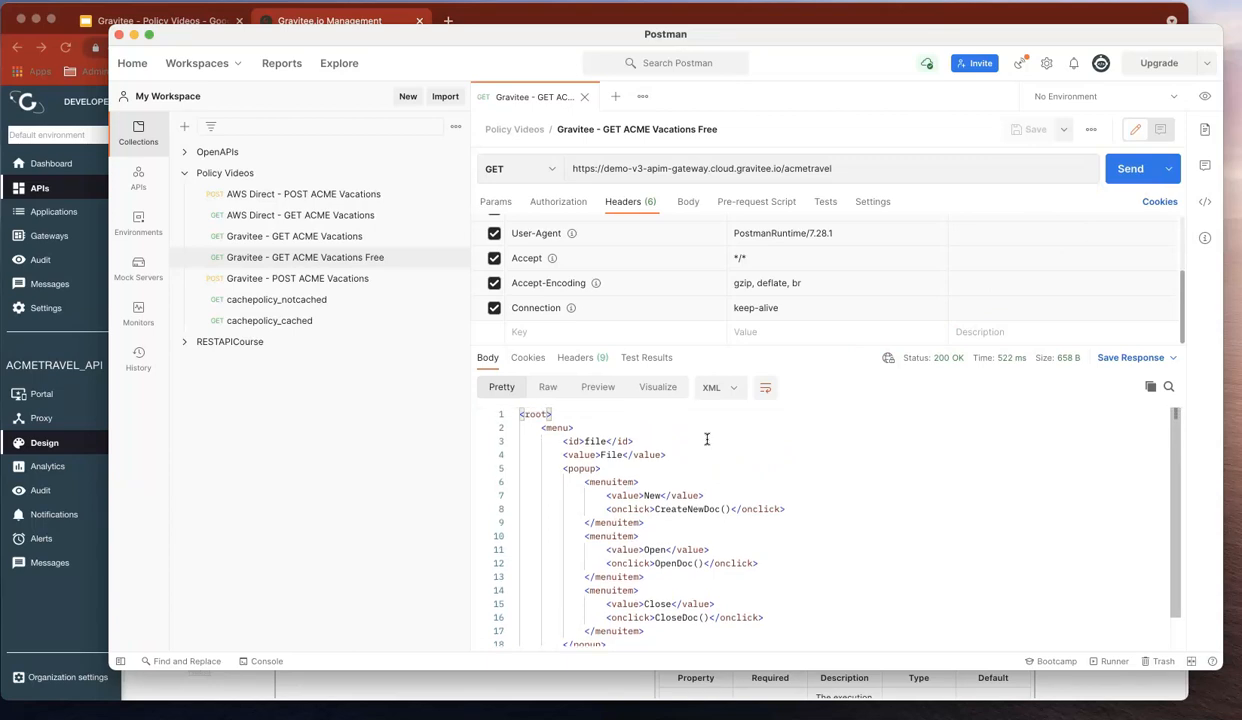
mouse_move(704, 434)
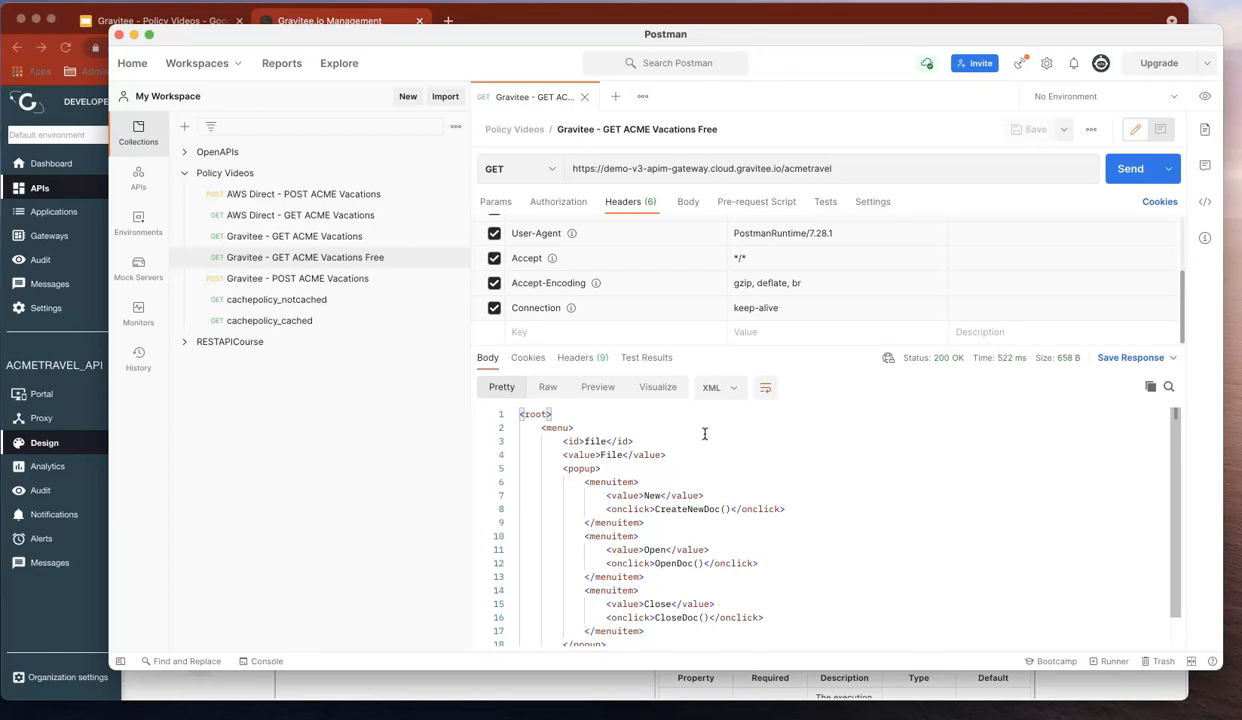
click(328, 20)
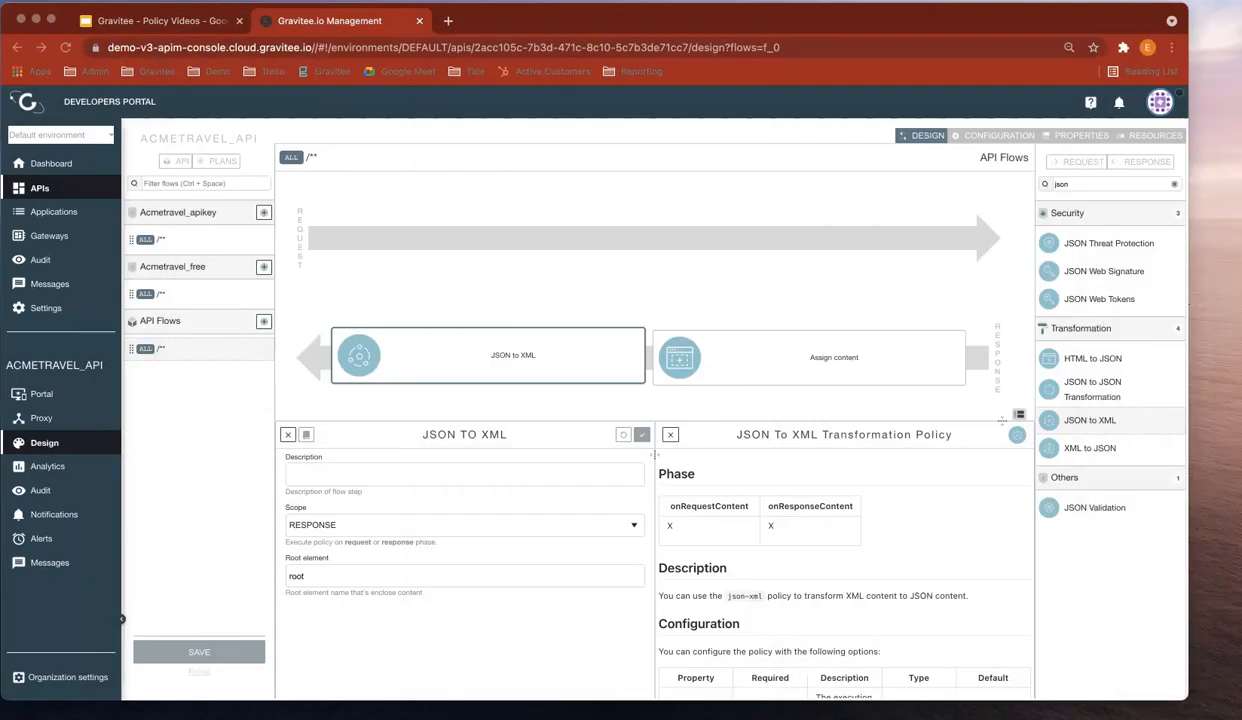
mouse_move(890, 132)
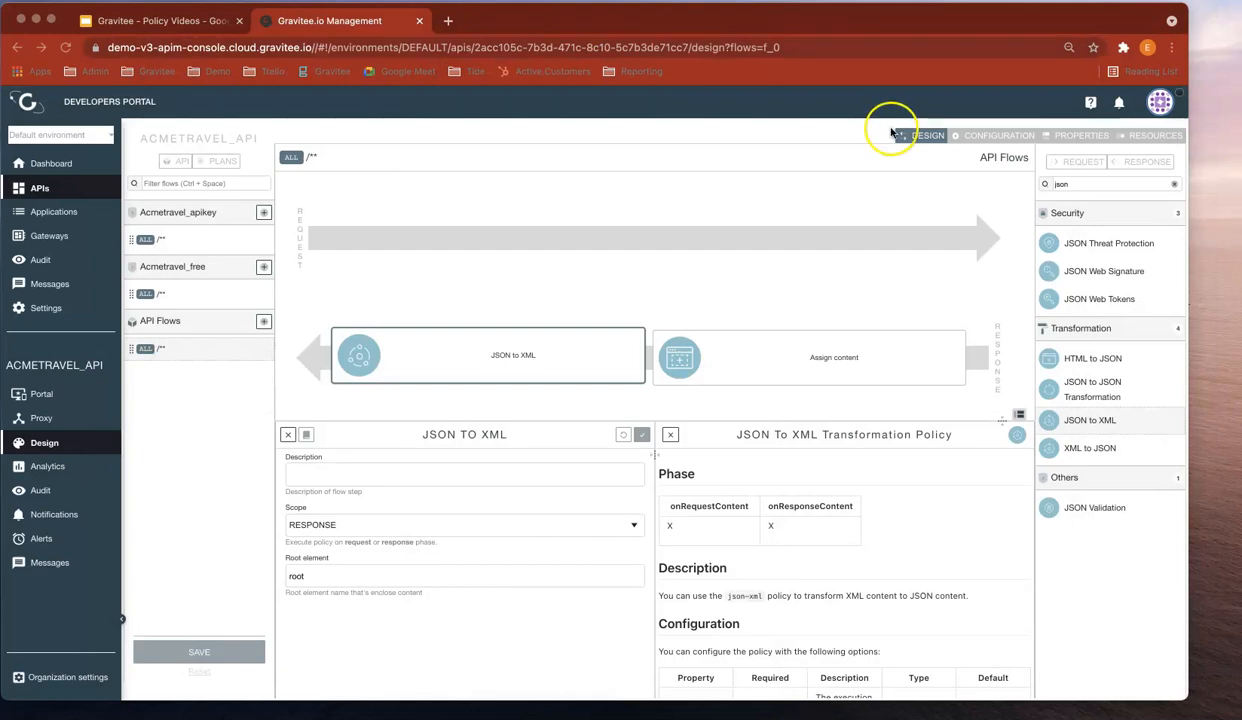